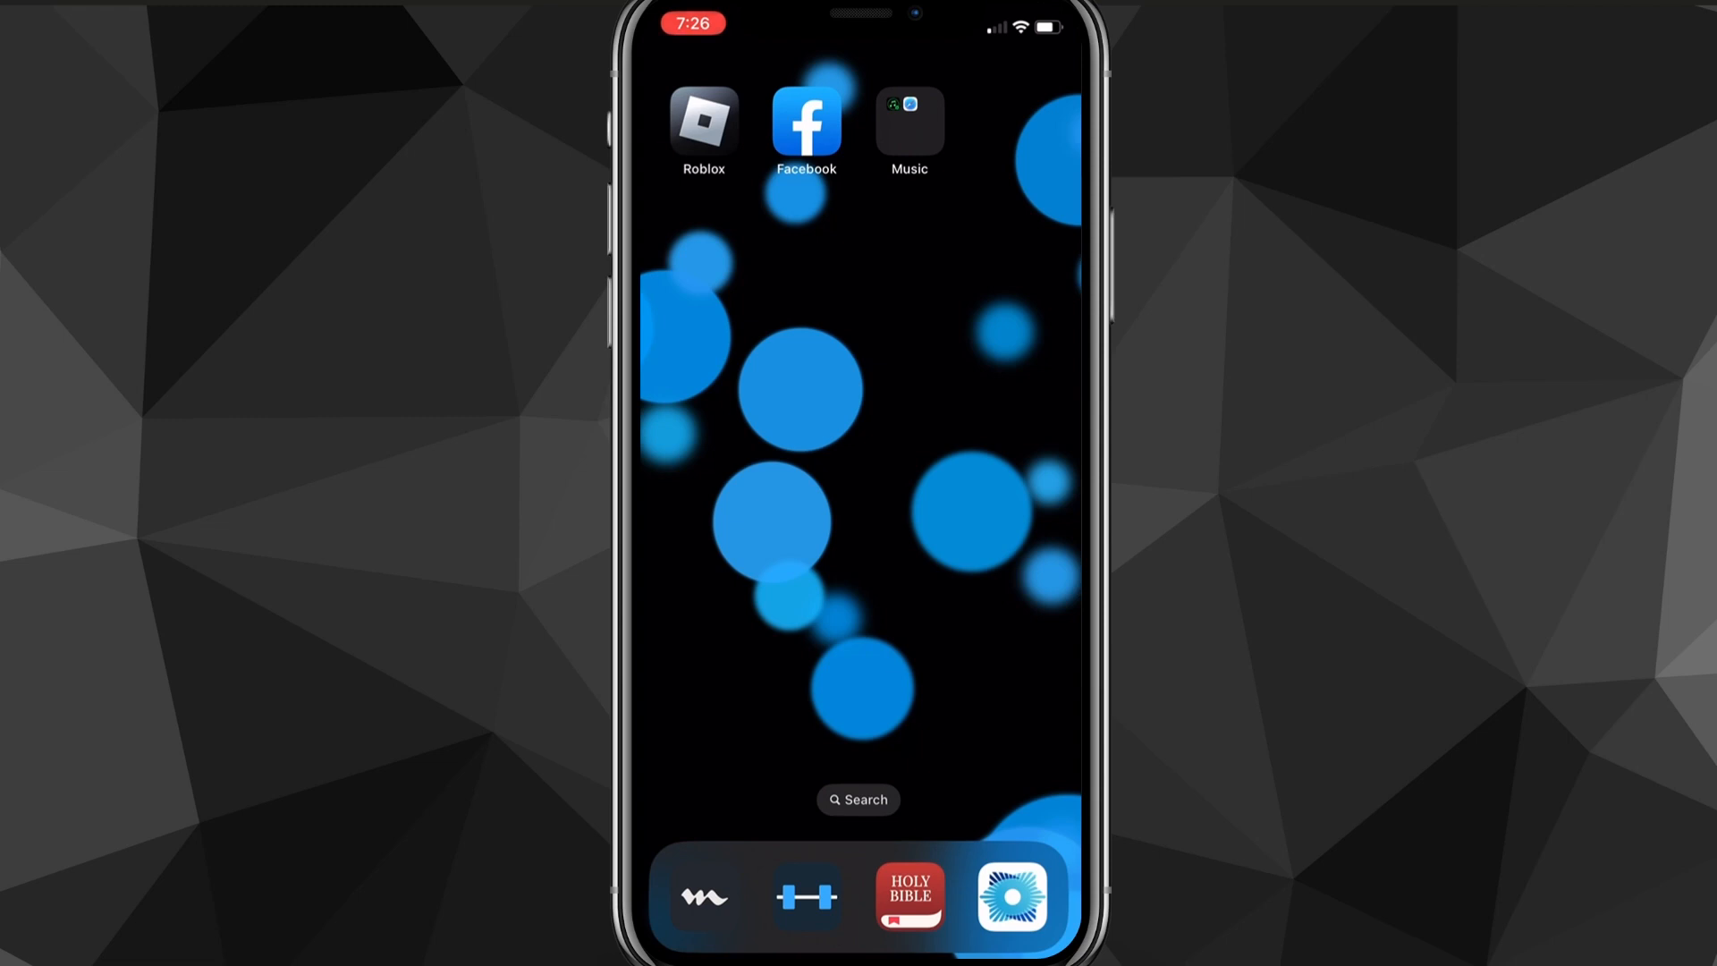
Launch the App Store from the Home Screen dock
{"action": "left_click", "coordinate": [1010, 898]}
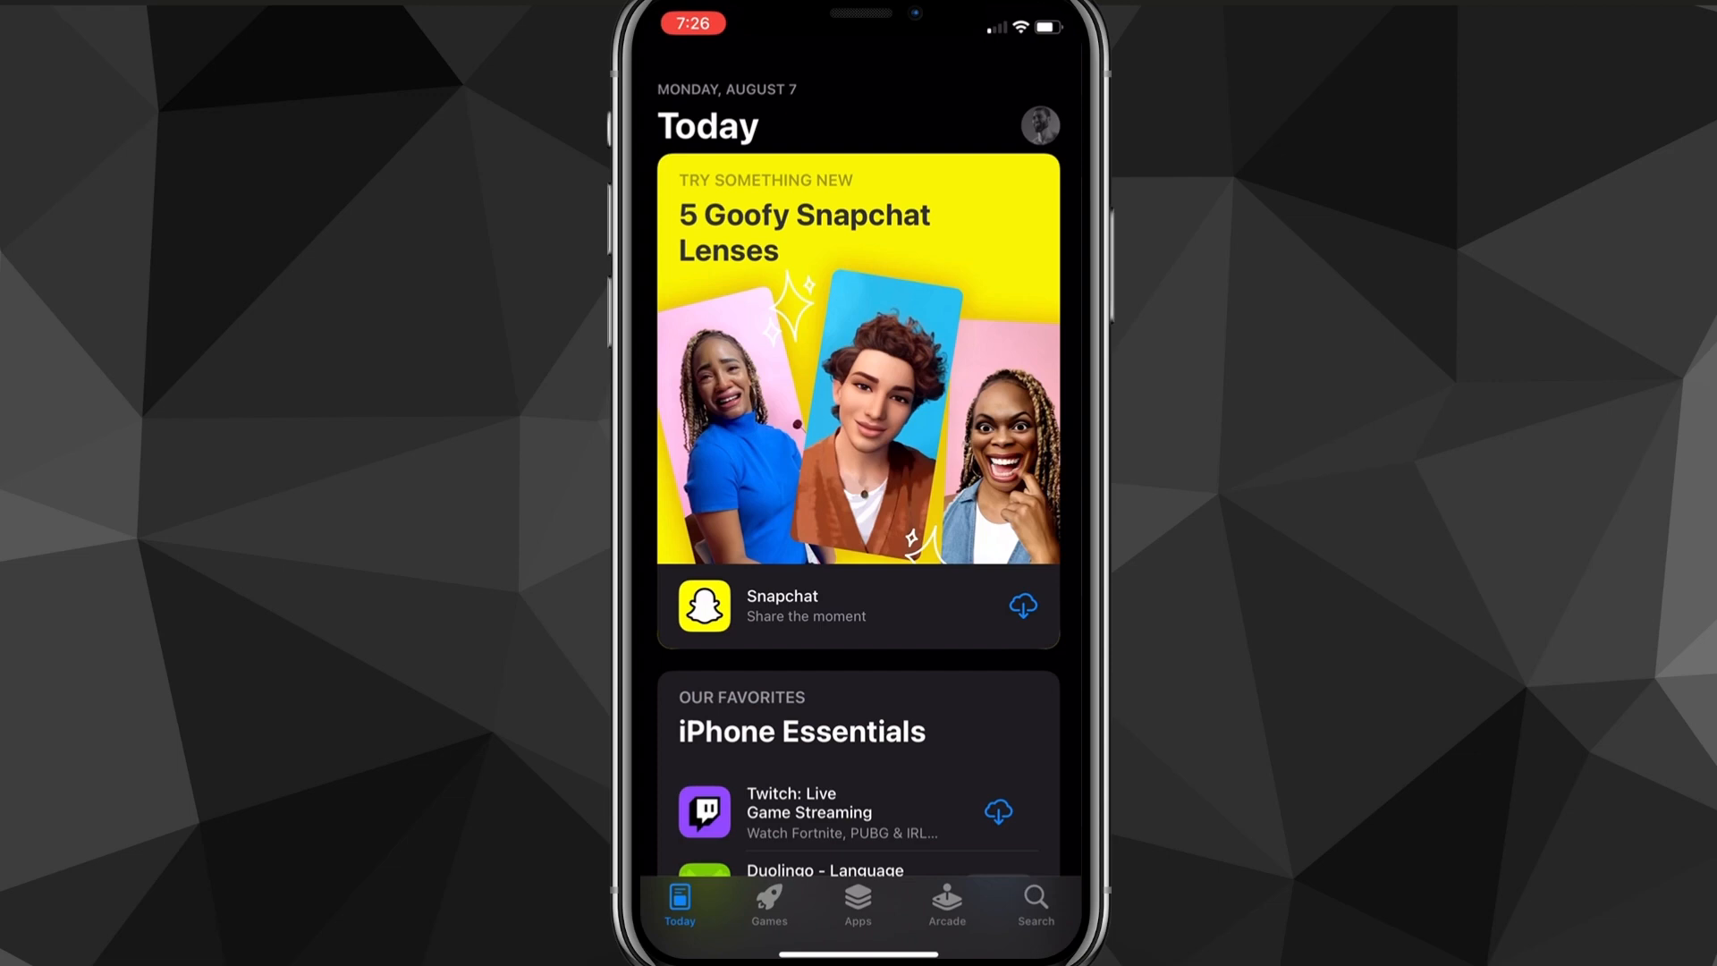
{"action": "scroll", "scroll_direction": "down", "scroll_amount": 3}
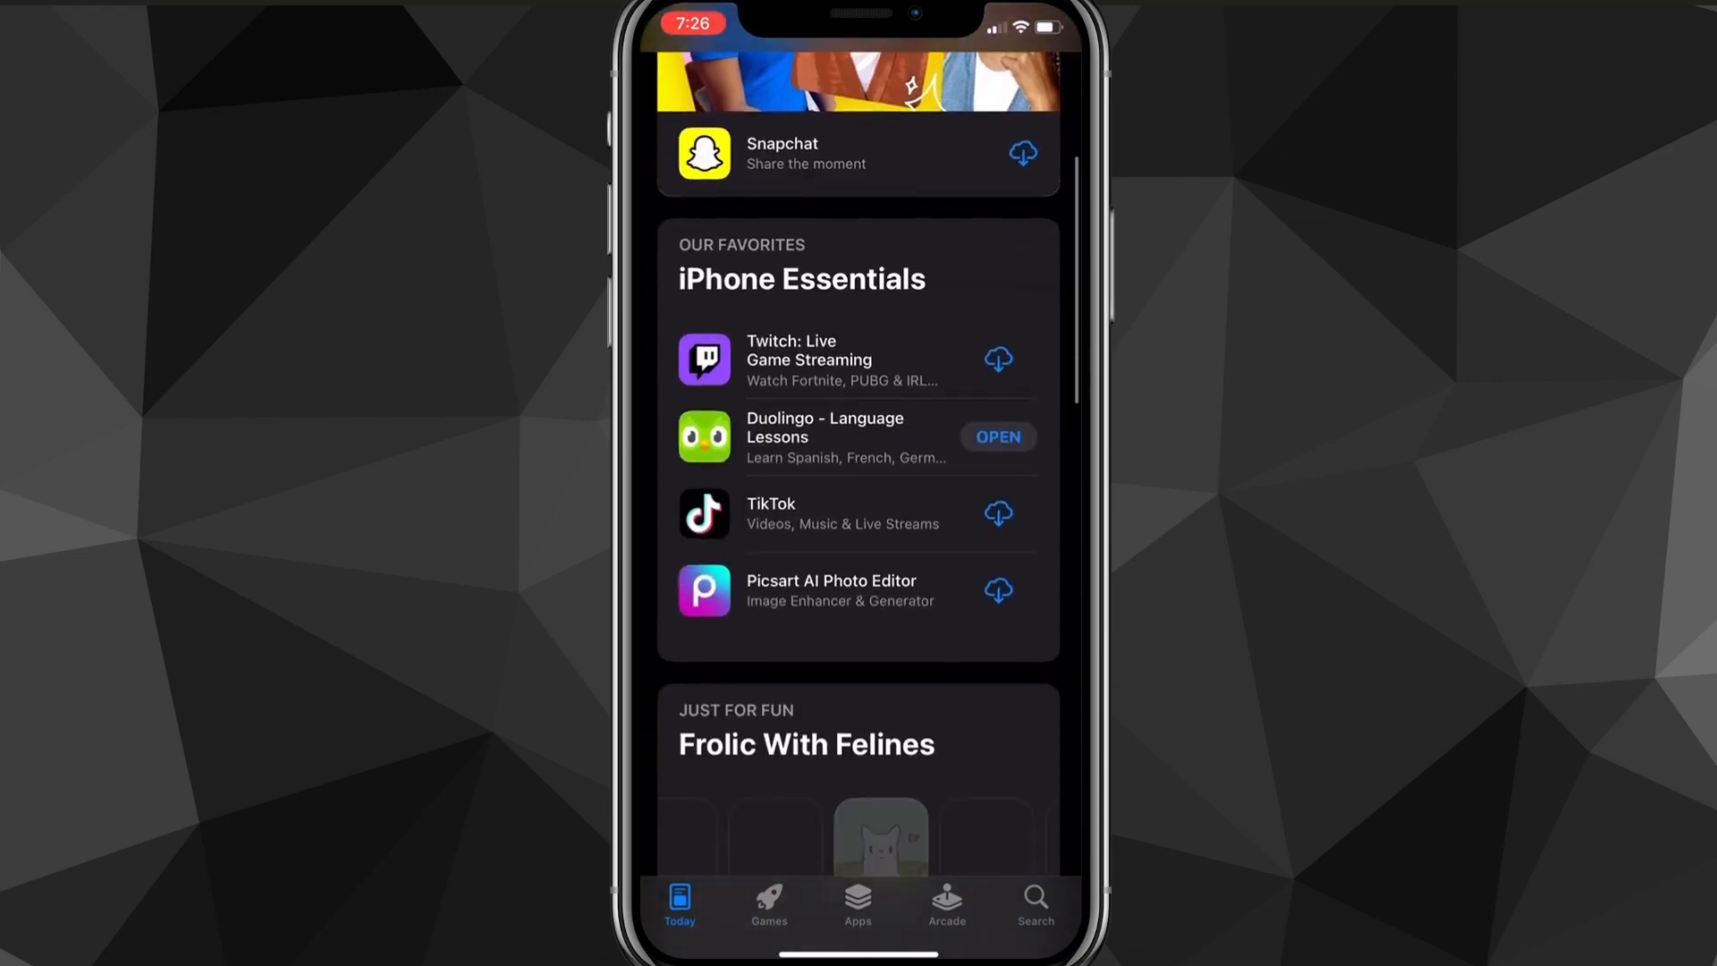
{"action": "scroll", "scroll_direction": "down", "scroll_amount": 3}
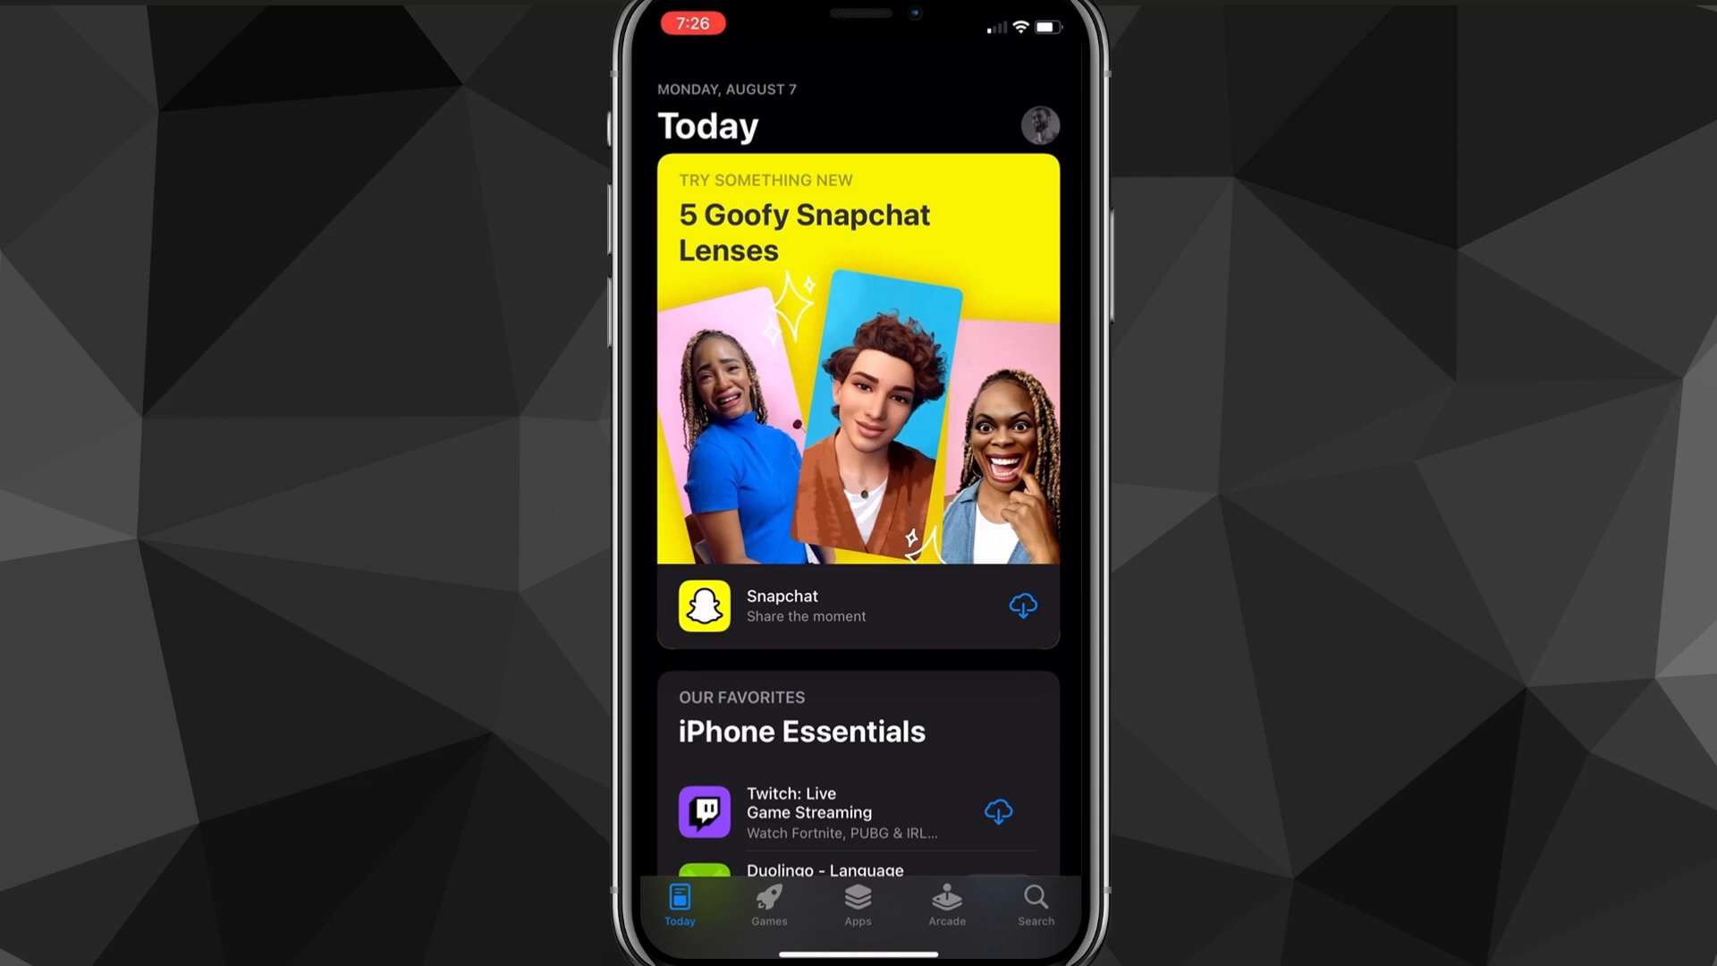
Go to the Search page and dismiss the earlier Minecraft results
{"action": "left_click", "coordinate": [1034, 903]}
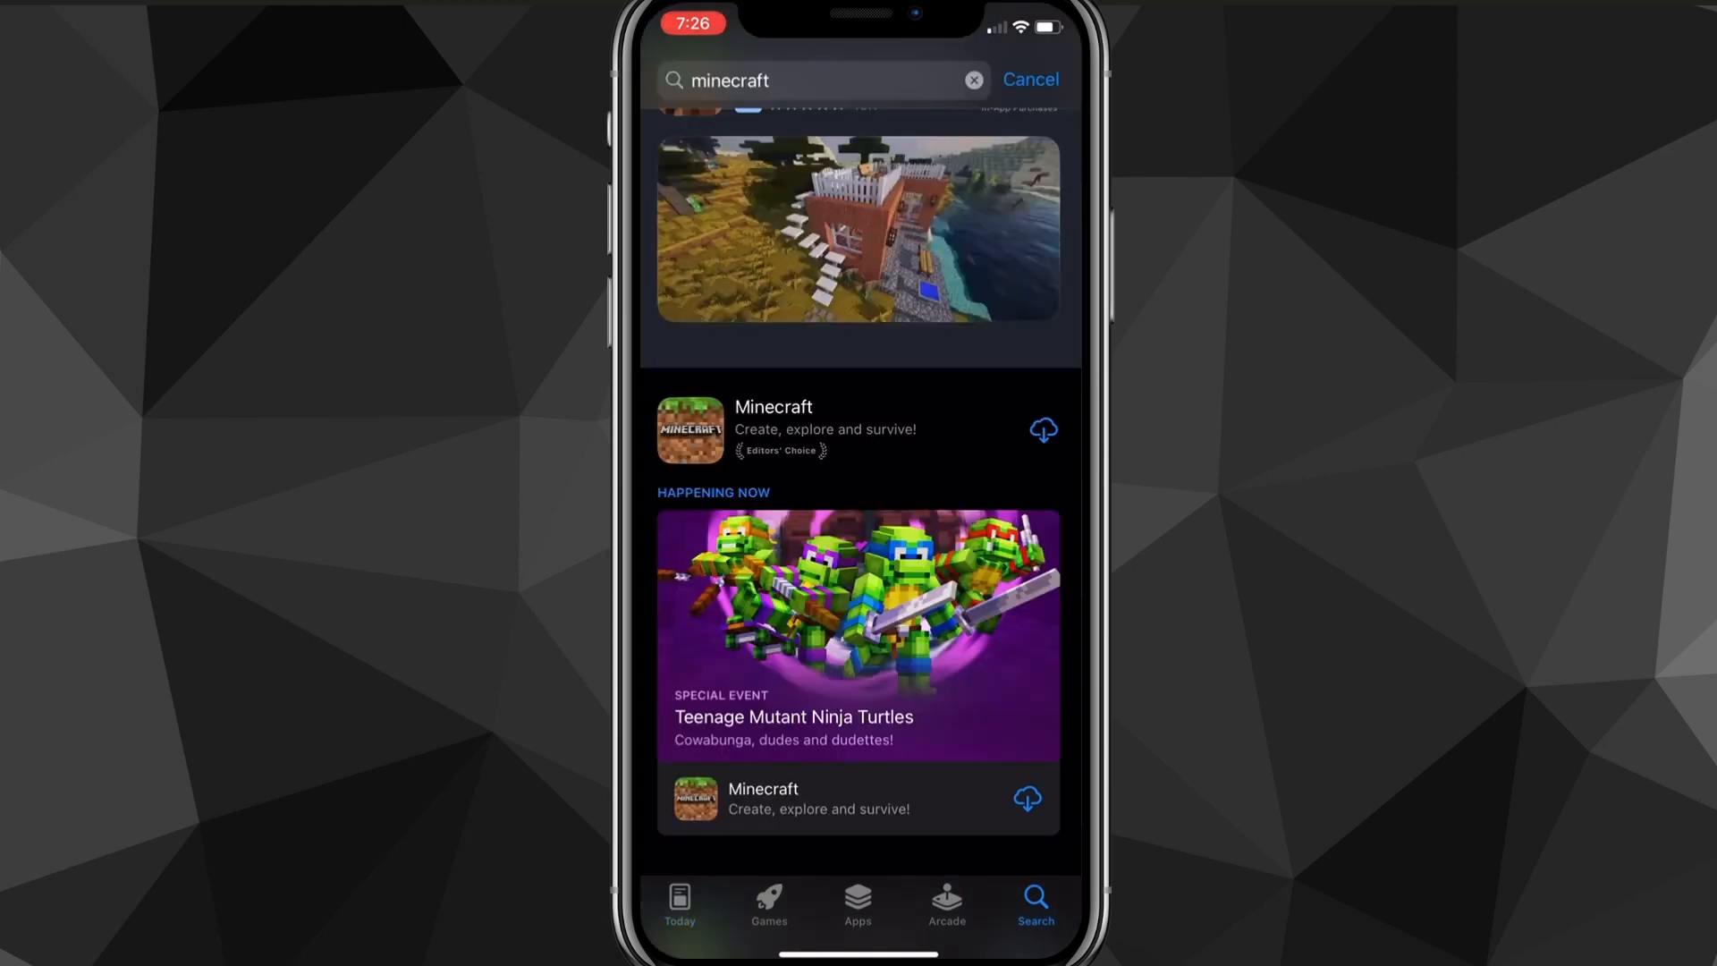
{"action": "left_click", "coordinate": [971, 80]}
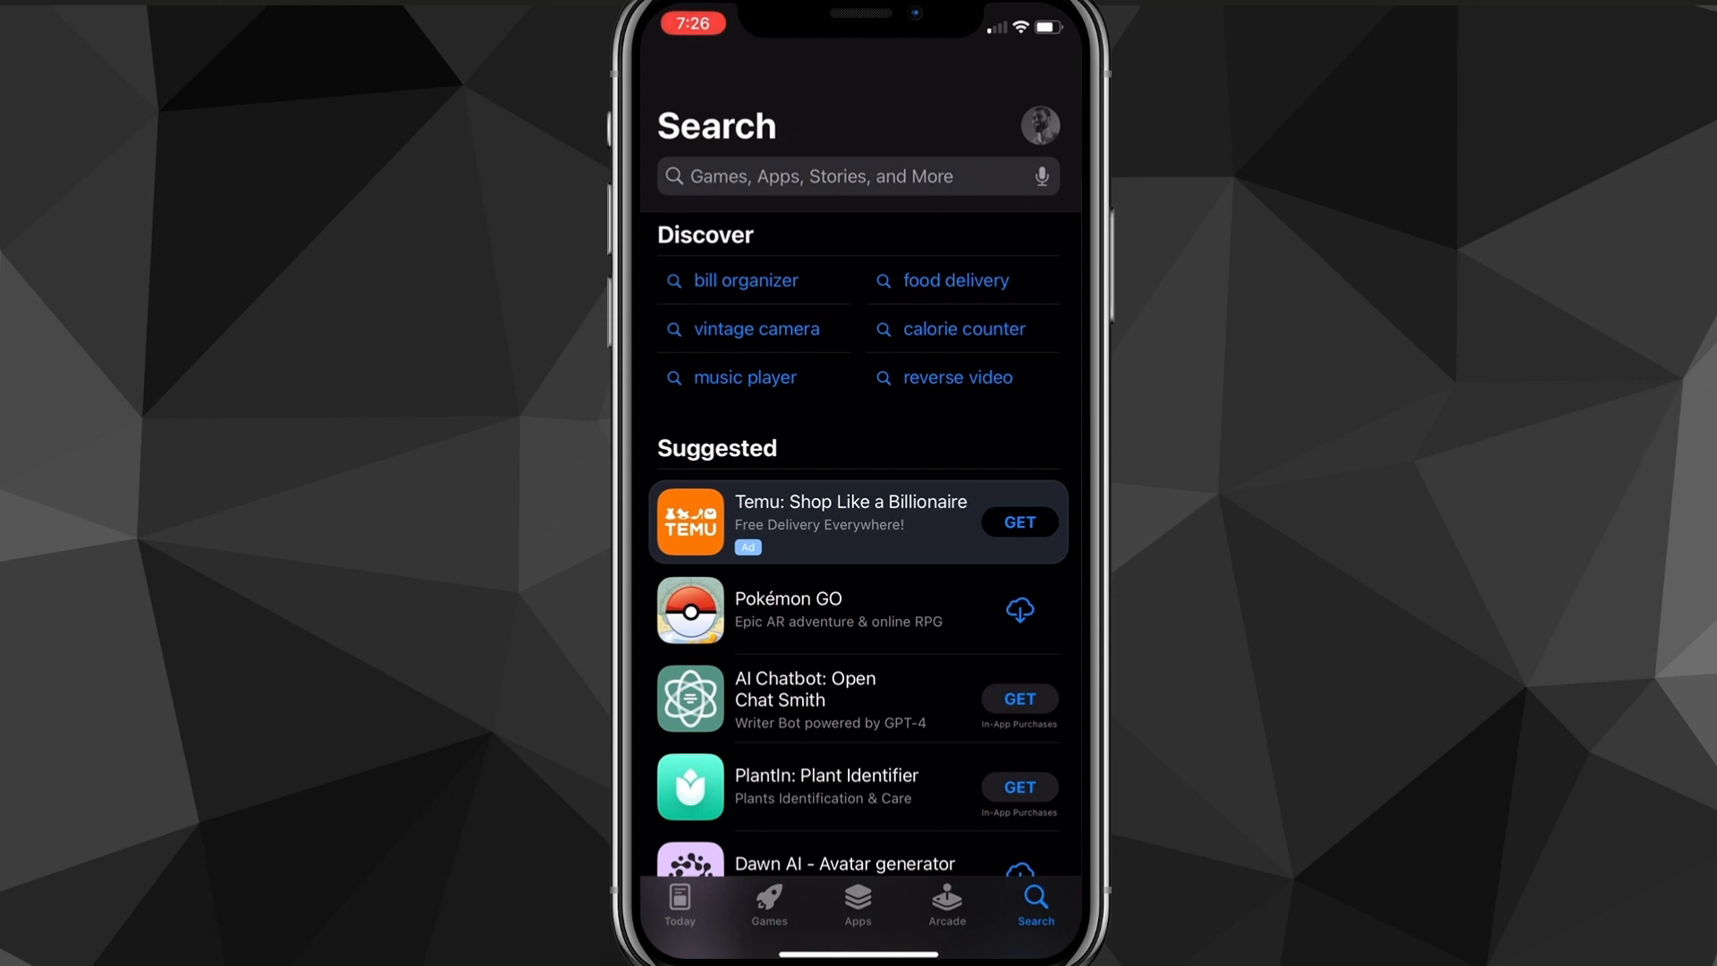
Search 'Minecraft' via the suggestion and open Mojang's Minecraft result
{"action": "left_click", "coordinate": [858, 176]}
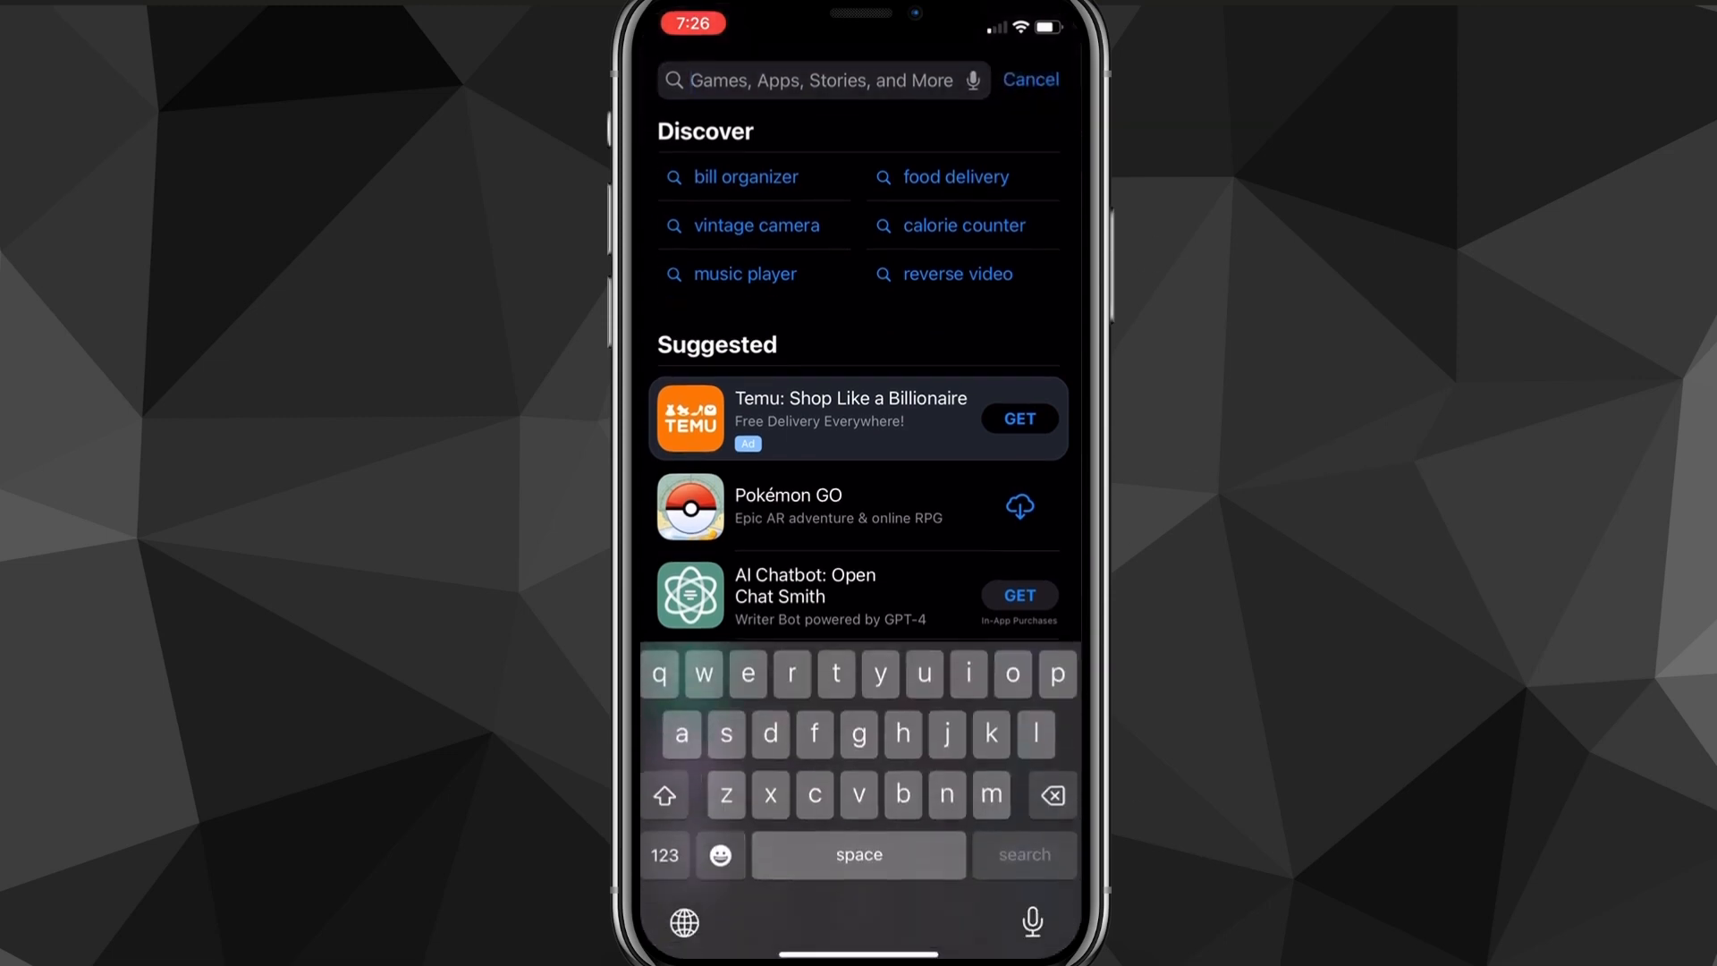
{"action": "type", "text": "Minec"}
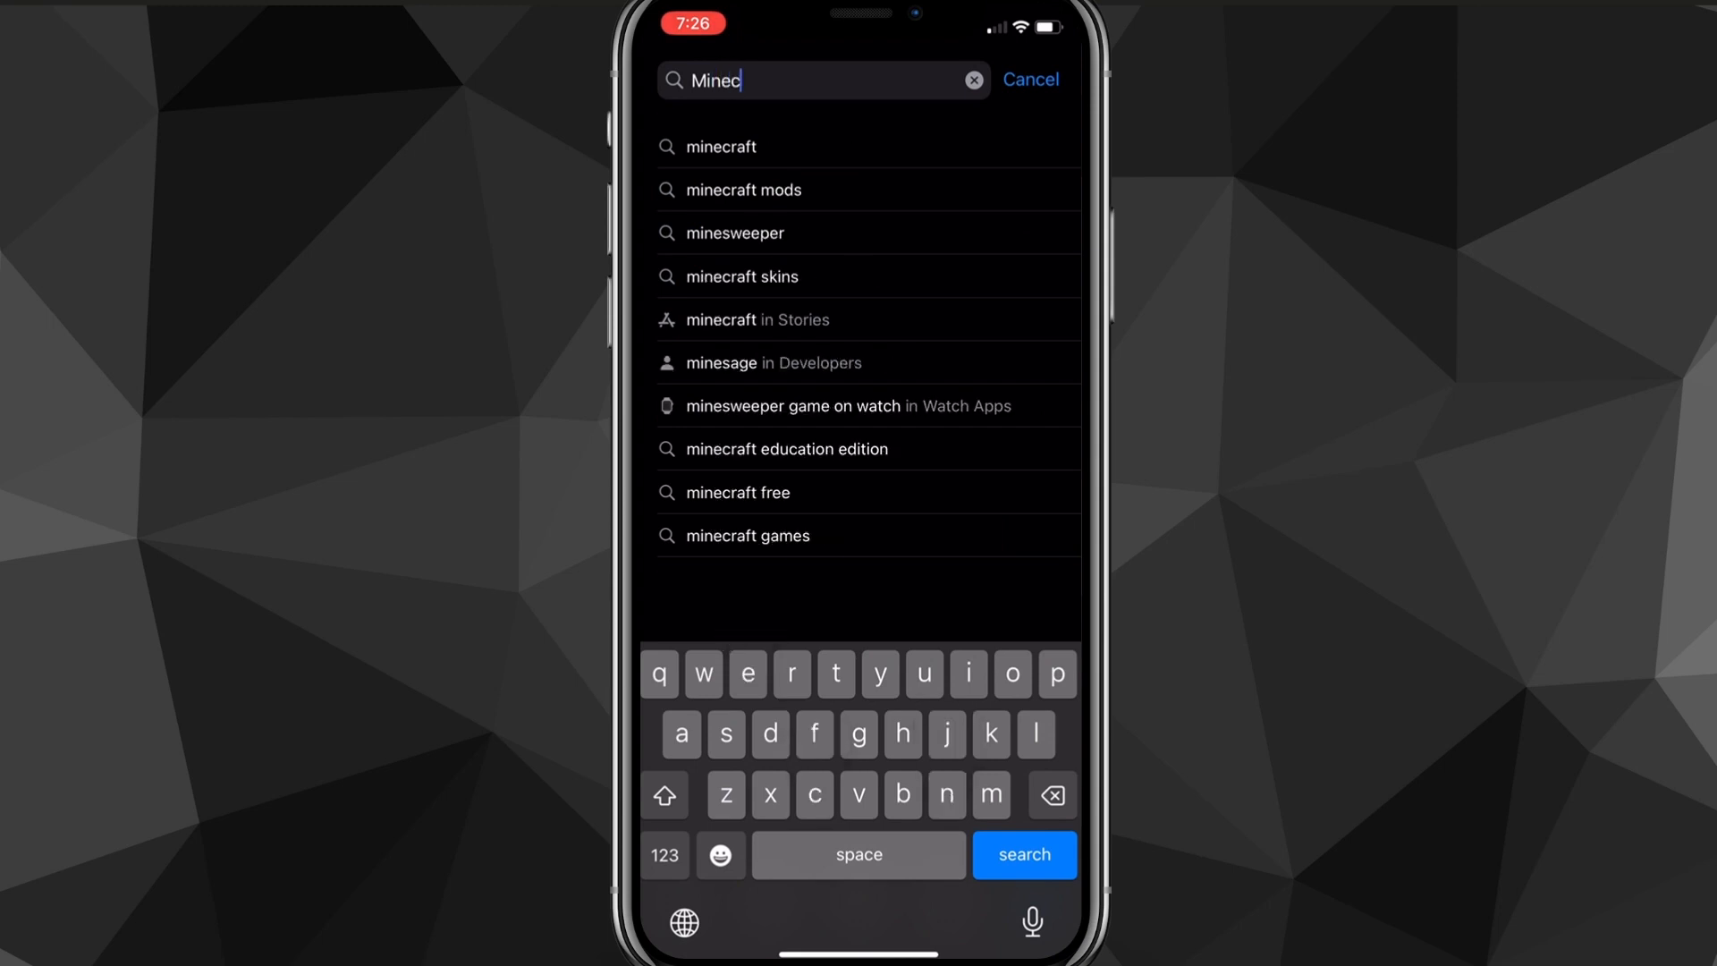
{"action": "left_click", "coordinate": [1022, 855]}
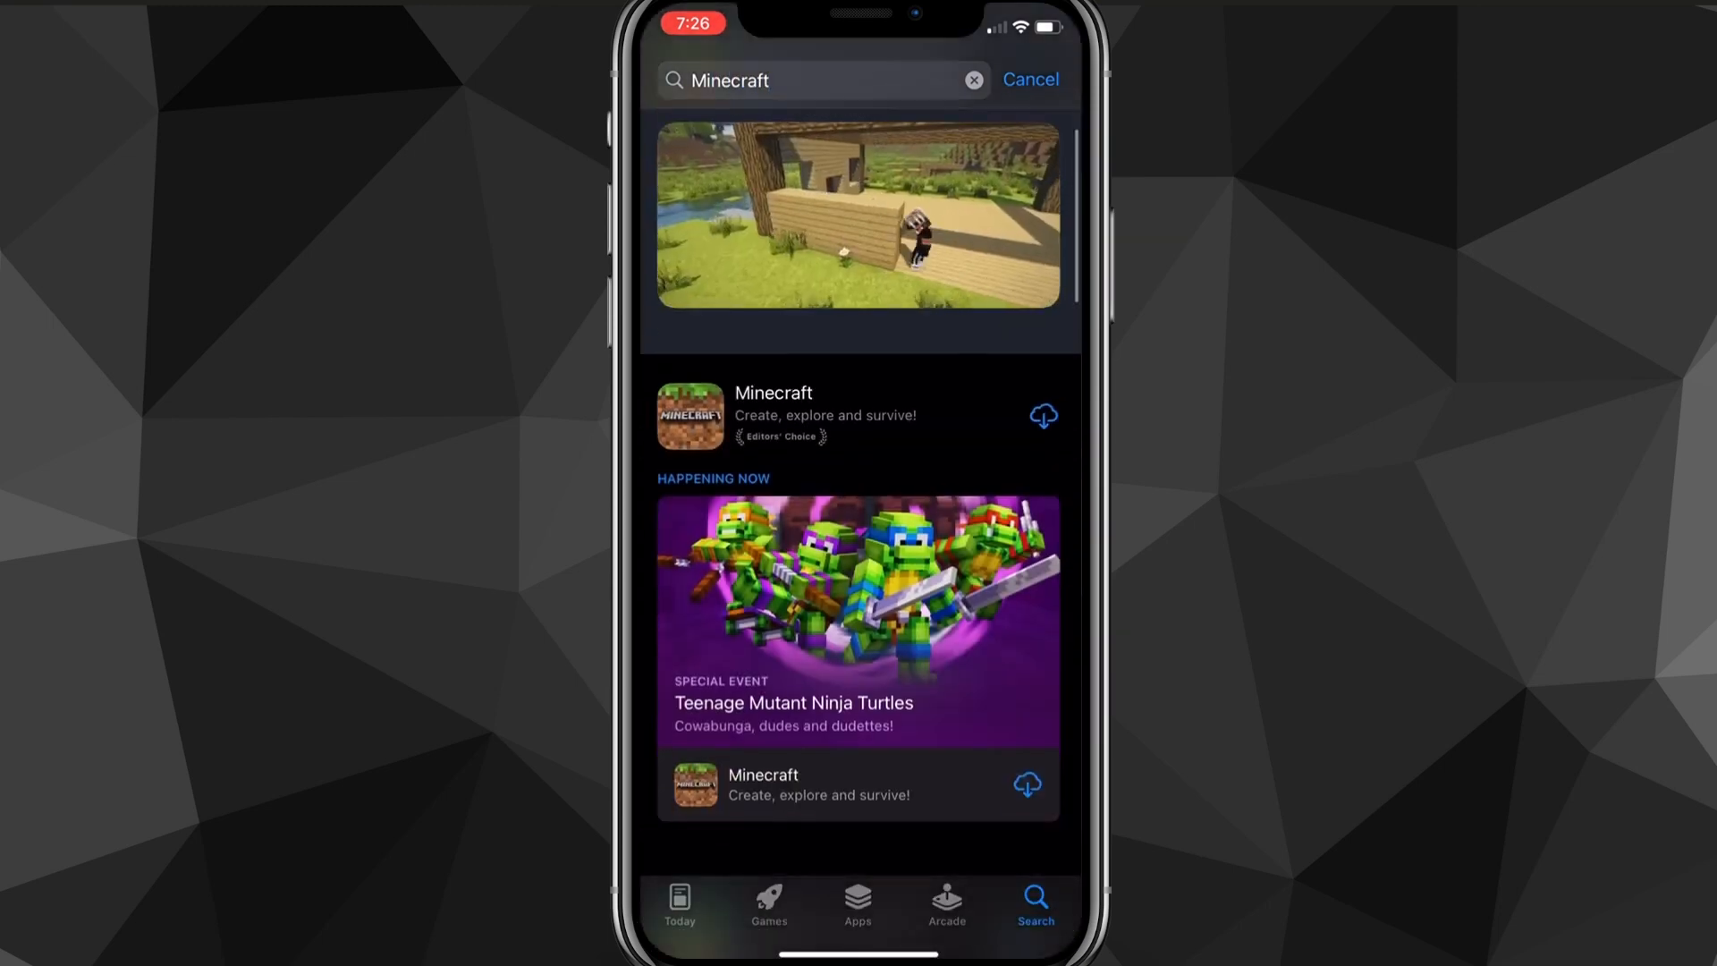
{"action": "left_click", "coordinate": [772, 391]}
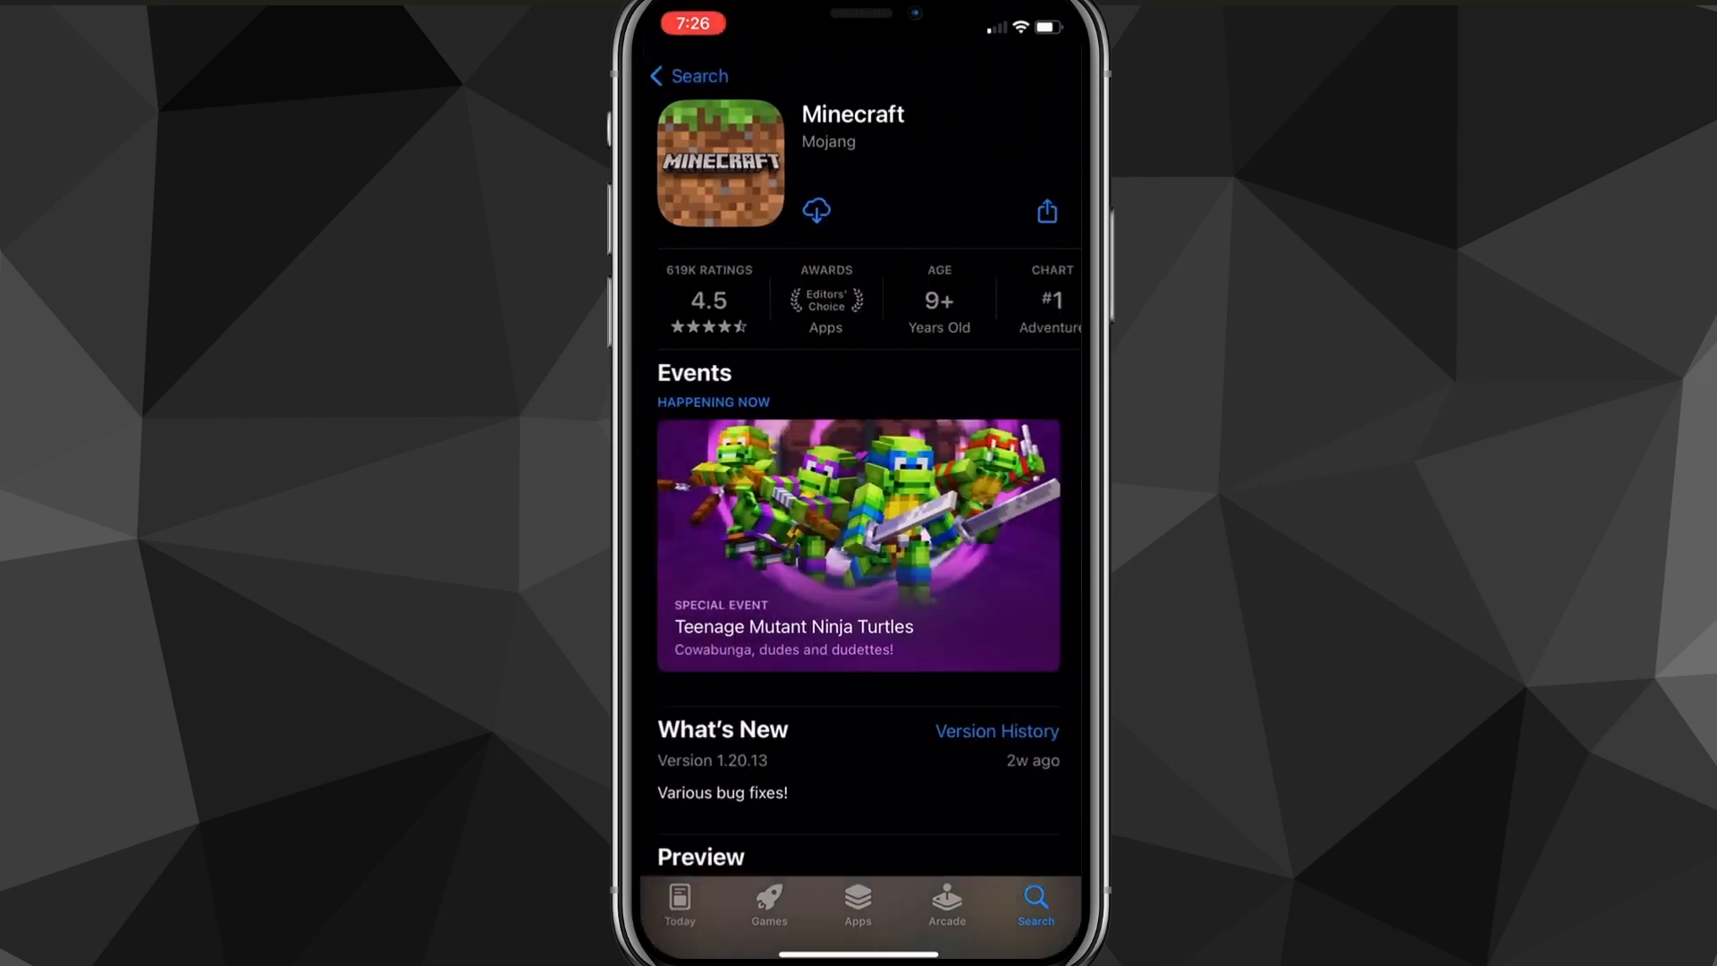